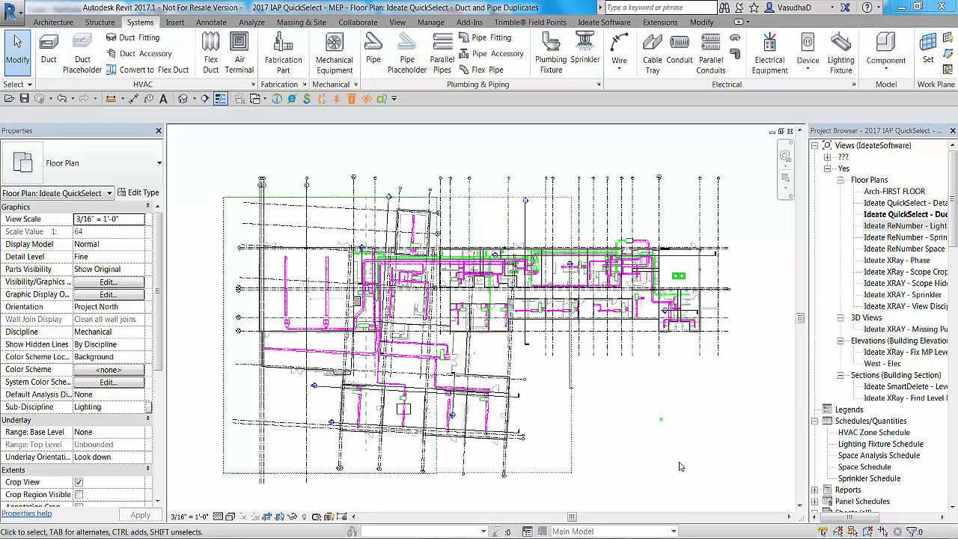
pyautogui.moveTo(710, 446)
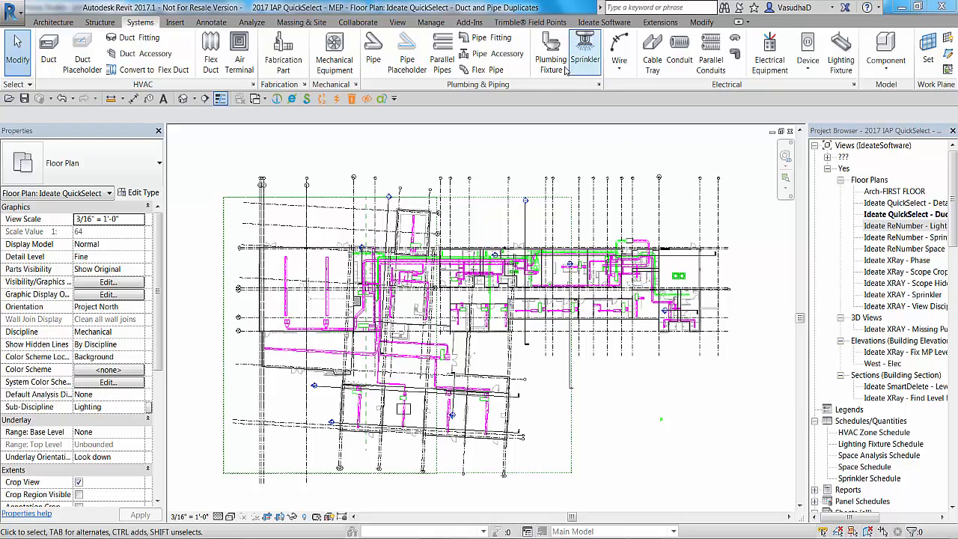
# Step: Switch the ribbon to the Ideate Software add-in tools
pyautogui.click(603, 22)
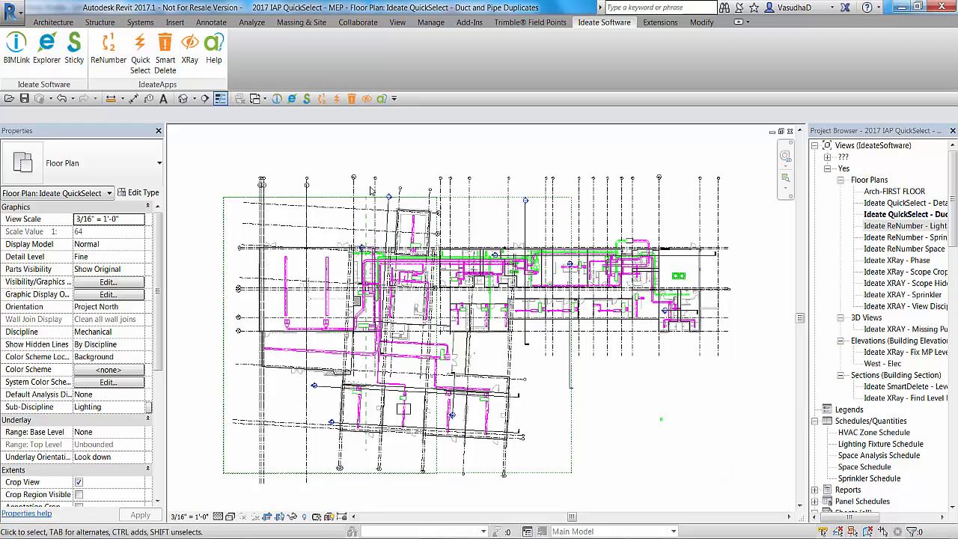
pyautogui.moveTo(293, 177)
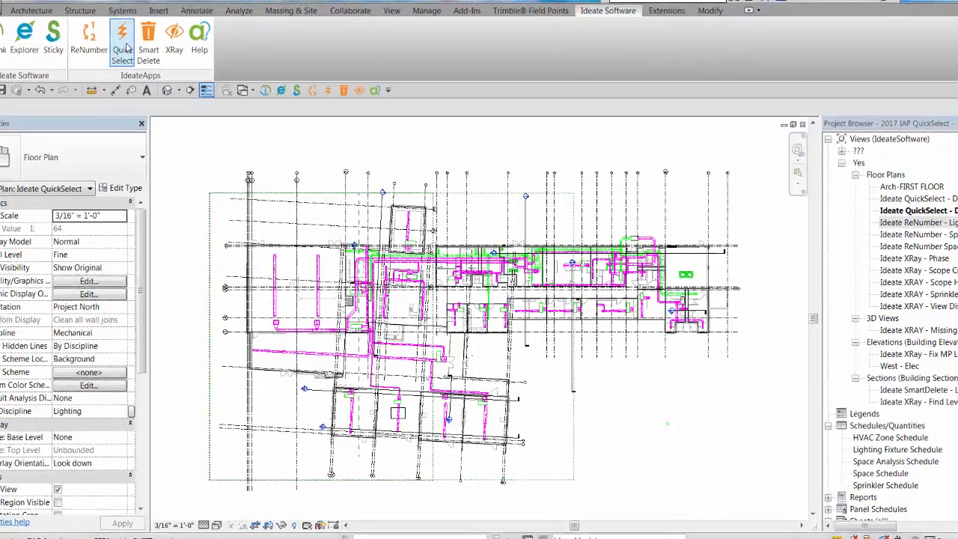
# Step: Launch Ideate QuickSelect, set Display to Entire Project and expand Duct Fittings
pyautogui.click(122, 37)
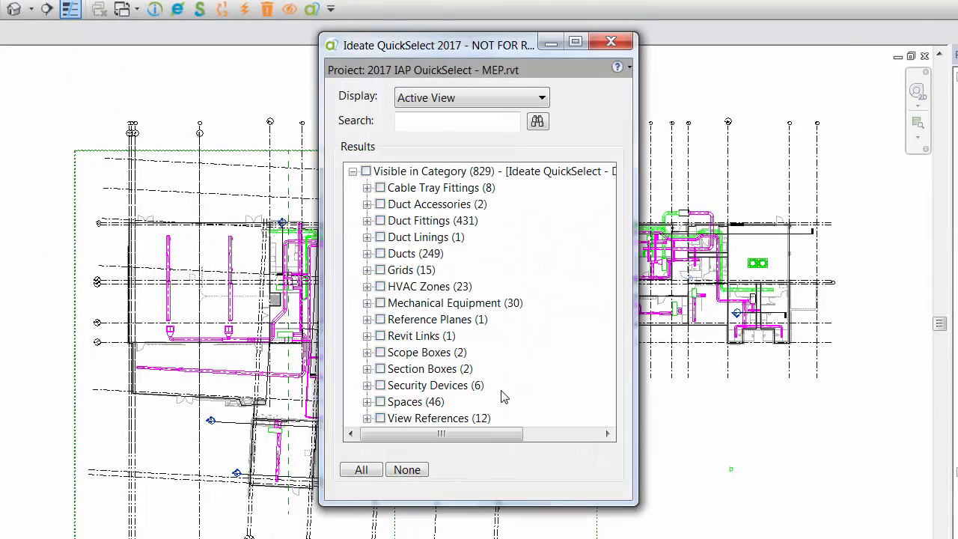
pyautogui.moveTo(524, 377)
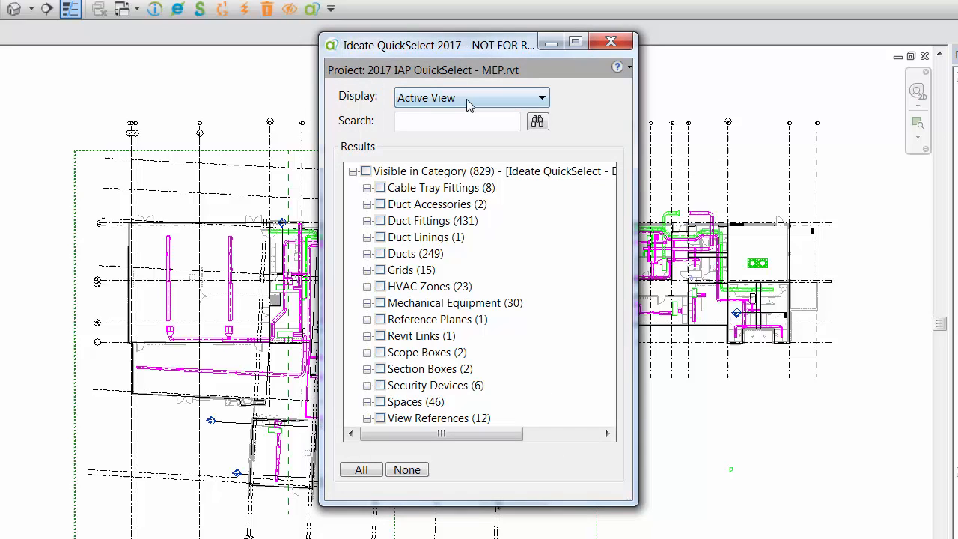
pyautogui.click(541, 98)
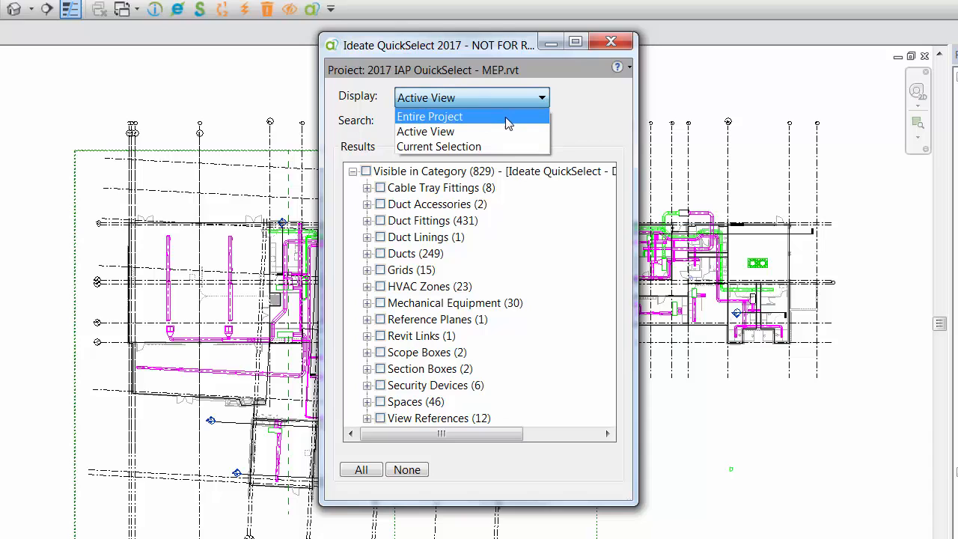
pyautogui.click(430, 117)
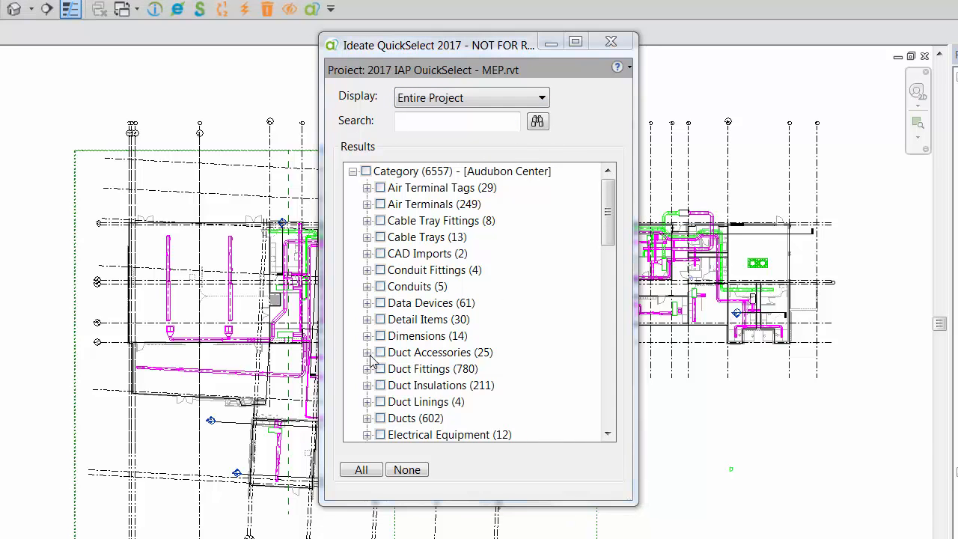
pyautogui.click(368, 368)
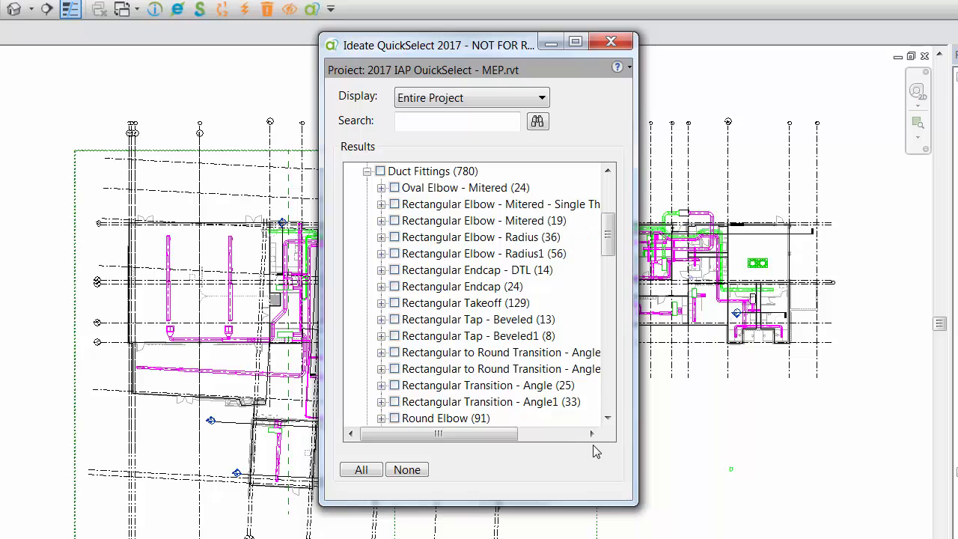
pyautogui.click(457, 120)
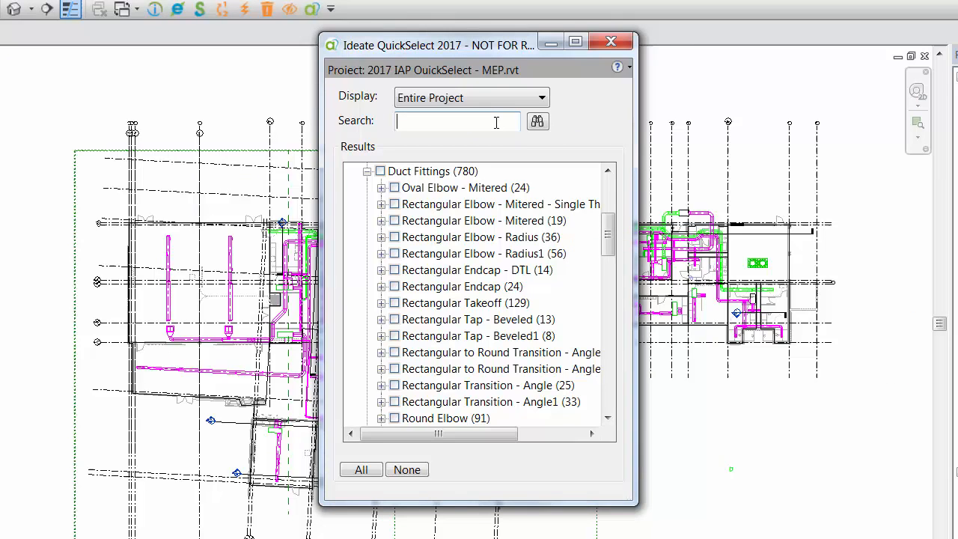
# Step: Search for 'round', review the Air Terminals results, then clear the search
pyautogui.write('roun')
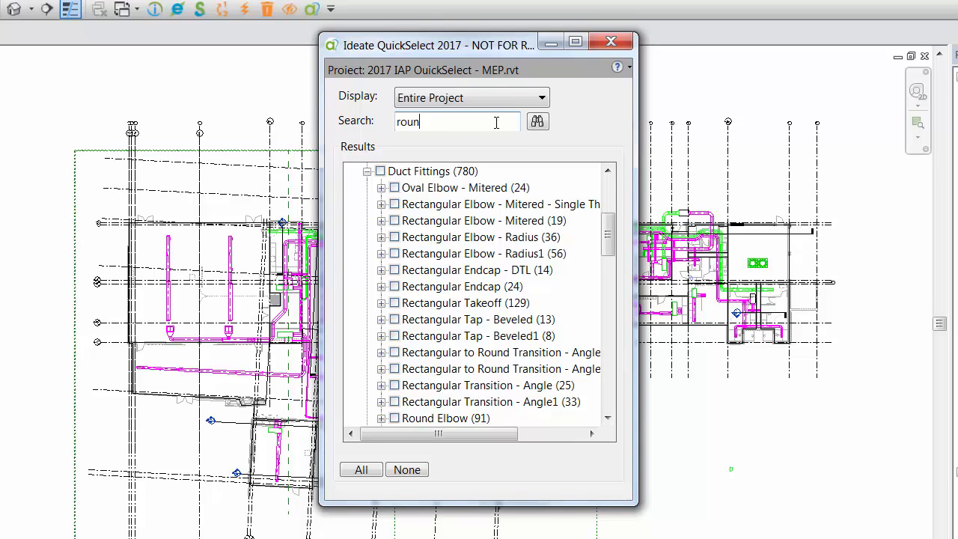
pyautogui.click(537, 121)
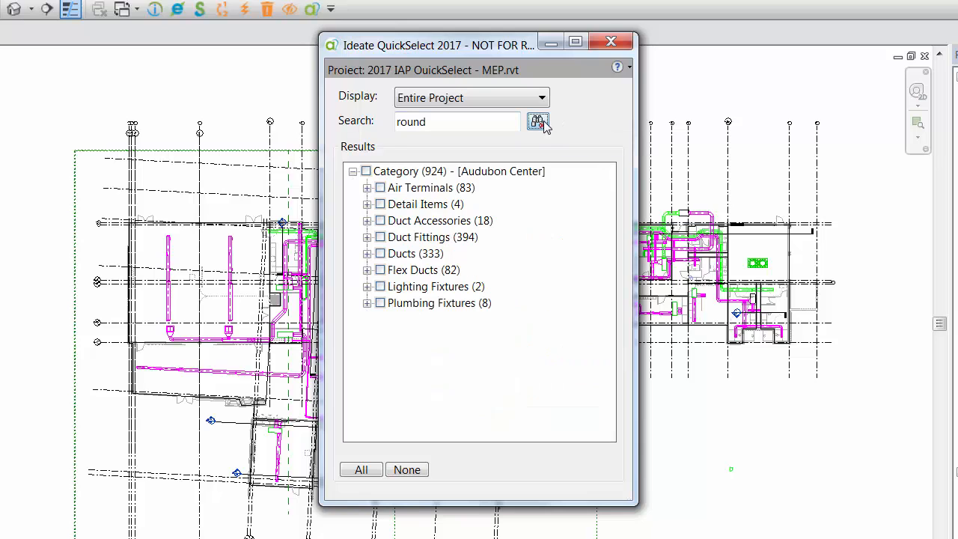
pyautogui.click(537, 121)
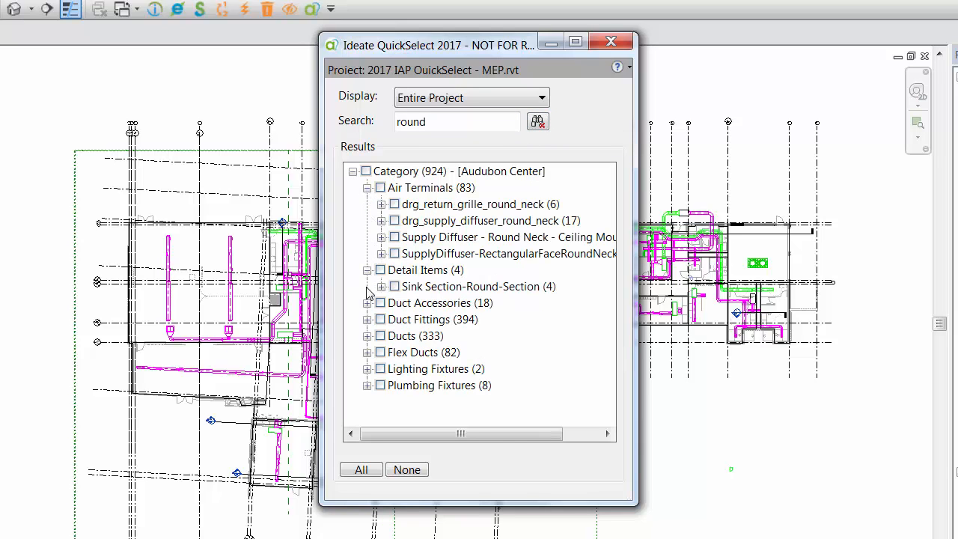
pyautogui.scroll(-3)
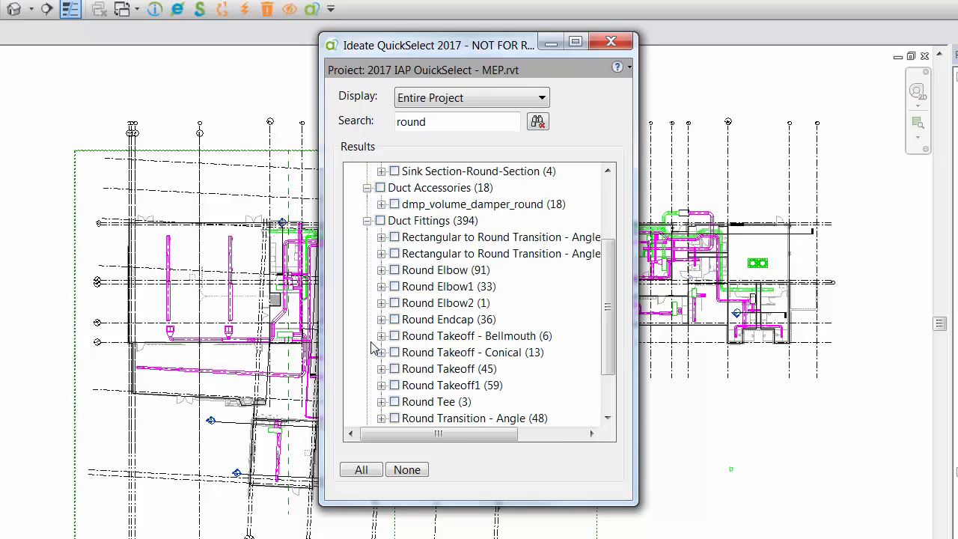
pyautogui.click(537, 120)
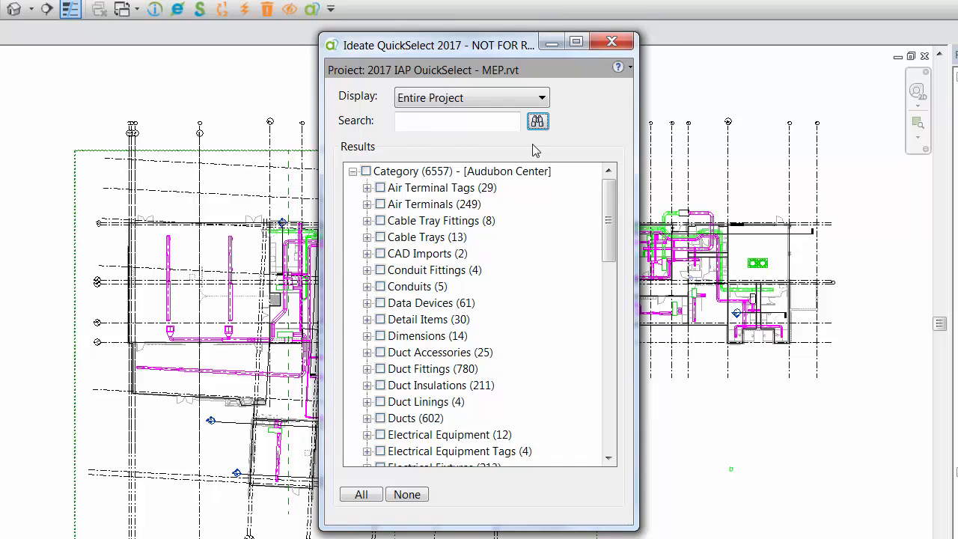
# Step: Expand Ducts, then Rectangular Duct, then the Mitered Elbows / Taps 2 type
pyautogui.click(368, 401)
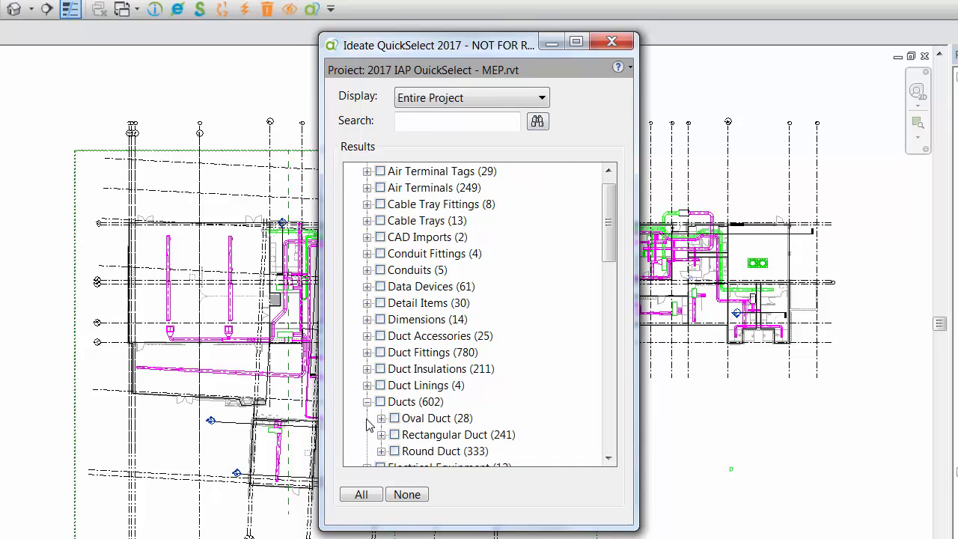
pyautogui.scroll(-3)
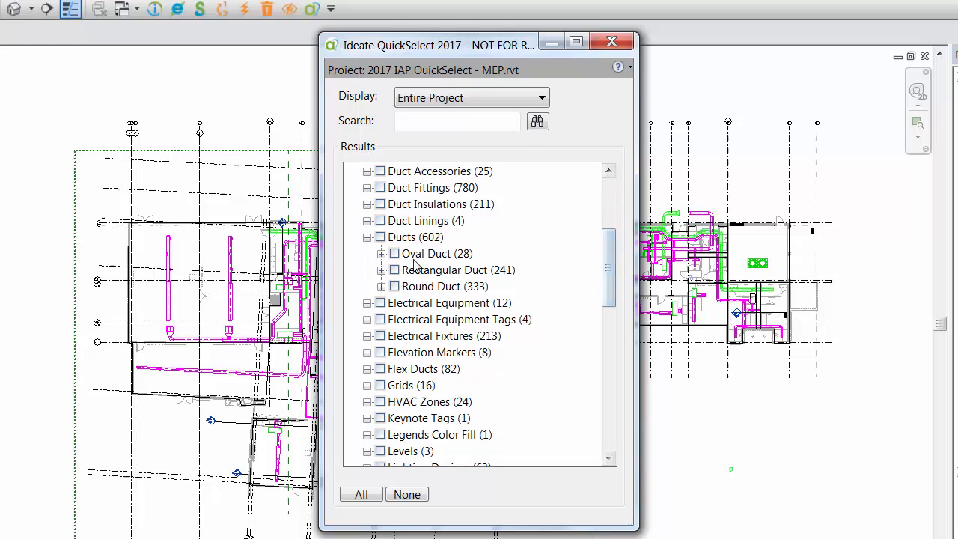
pyautogui.click(380, 270)
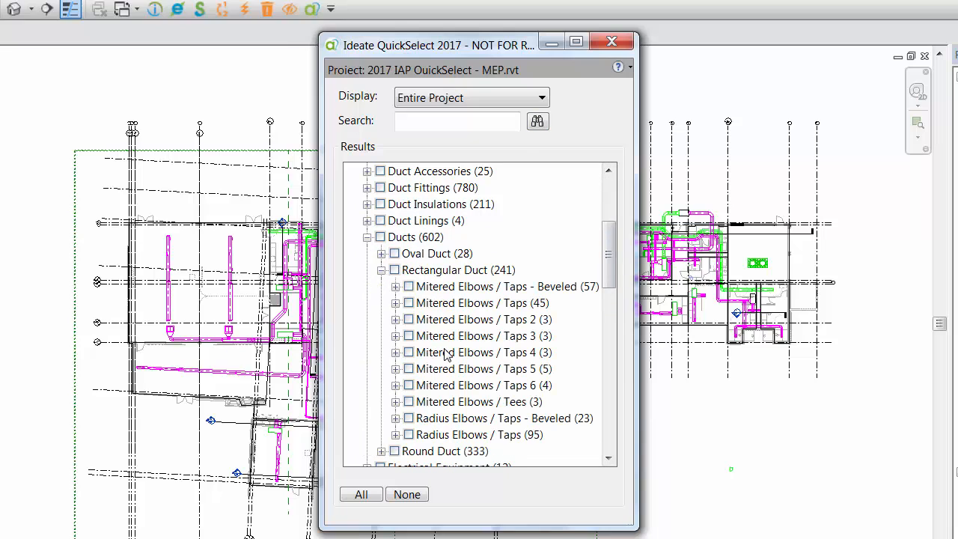
pyautogui.click(395, 320)
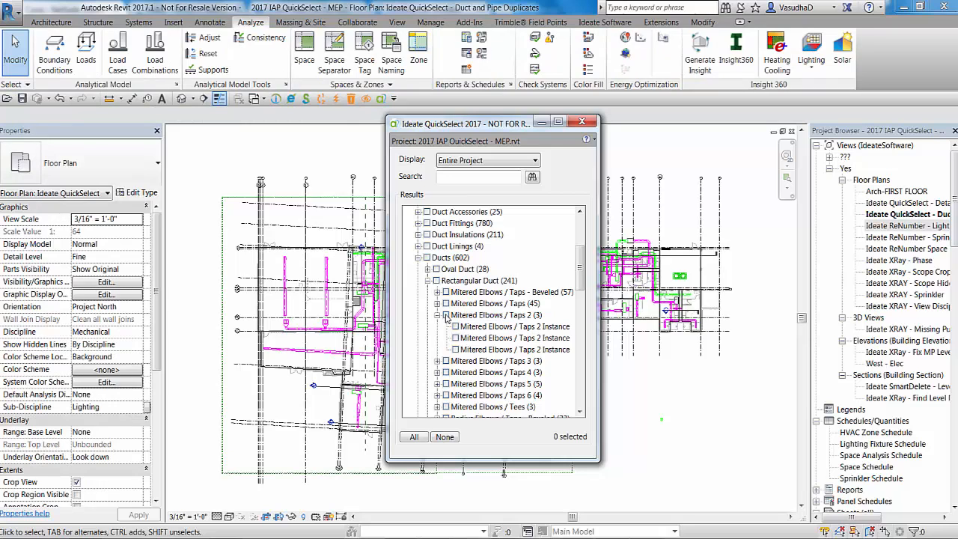
# Step: Check Mitered Elbows / Taps 2, close QuickSelect and select that type in the Project Browser
pyautogui.click(445, 315)
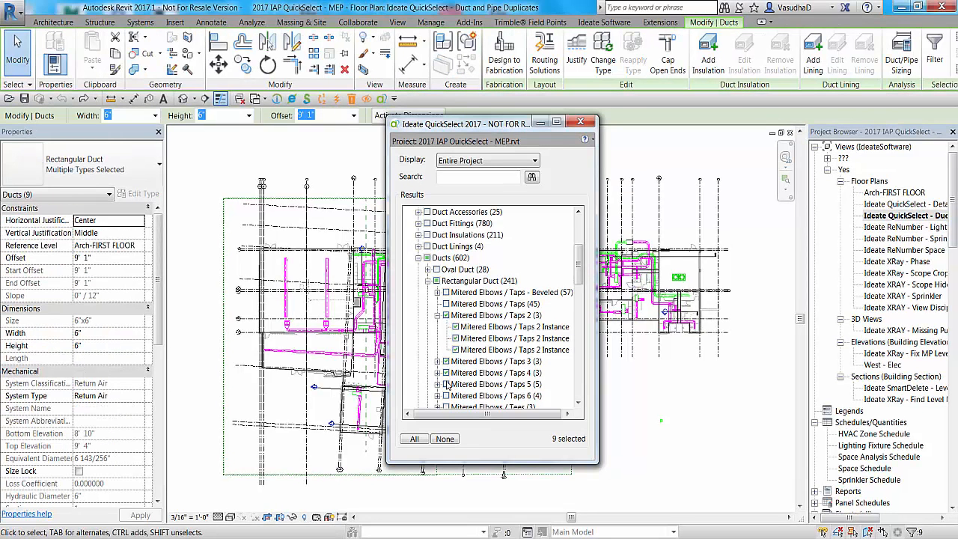
pyautogui.click(446, 383)
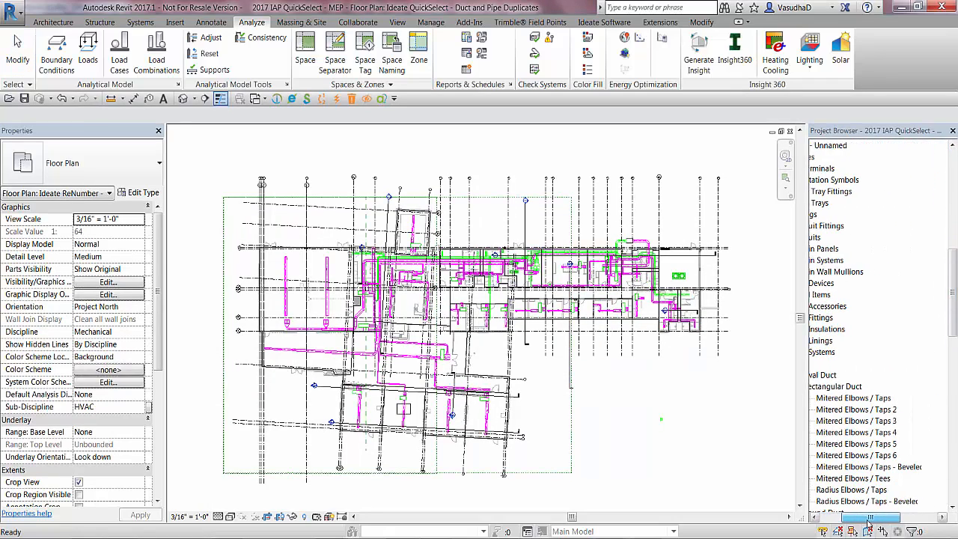
pyautogui.click(871, 411)
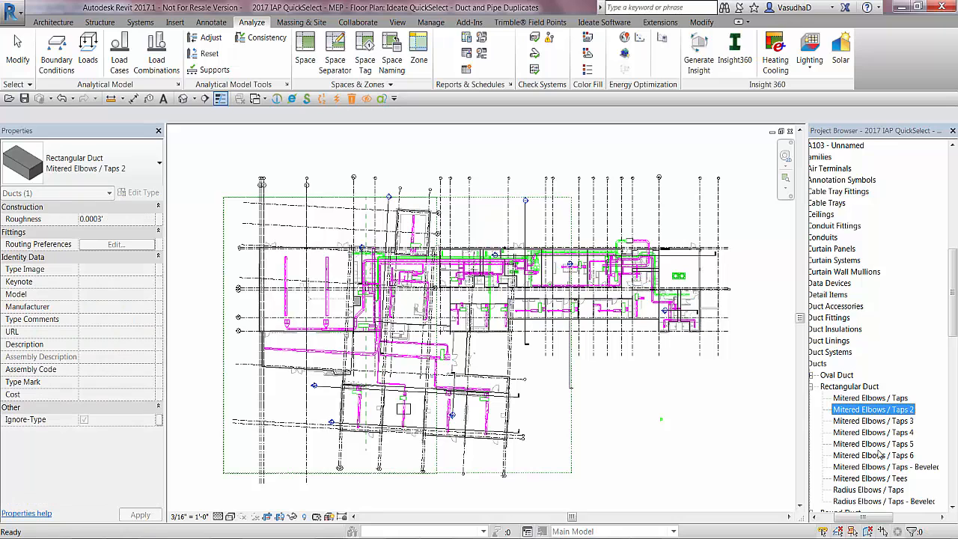